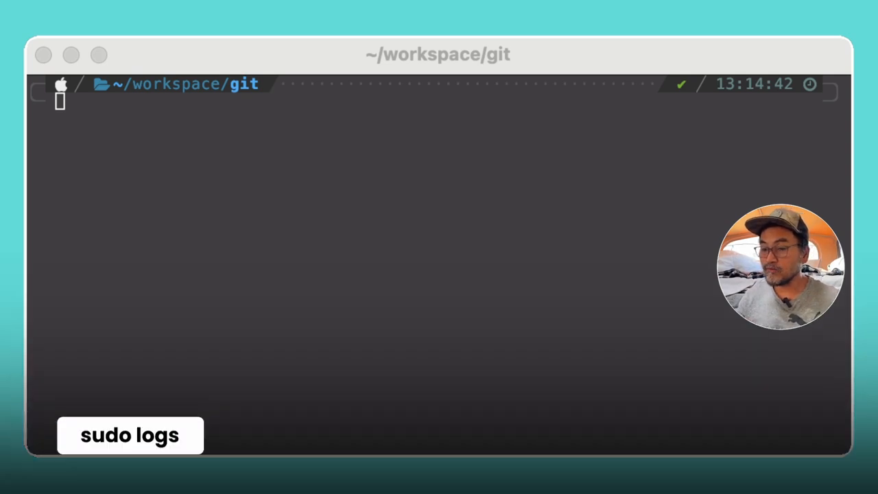
Check the system journal with journalctl -e, then pull the ubuntu Docker image.
text(journalctl -e)
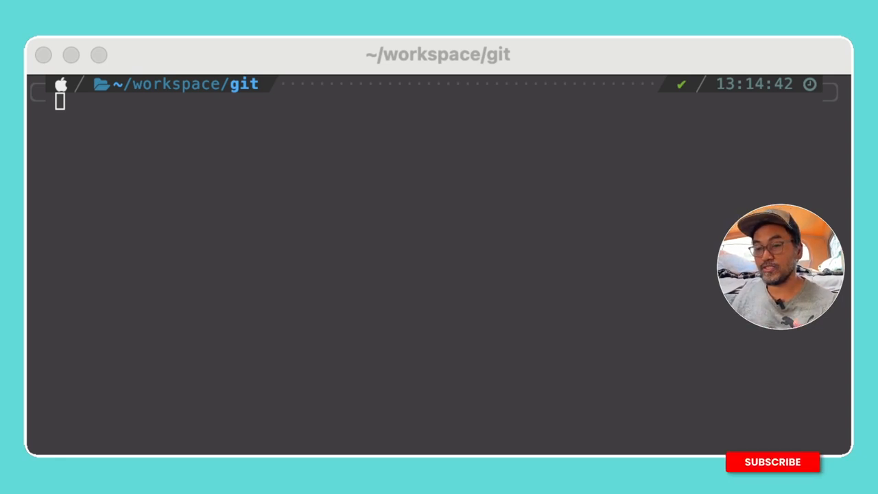
click(772, 462)
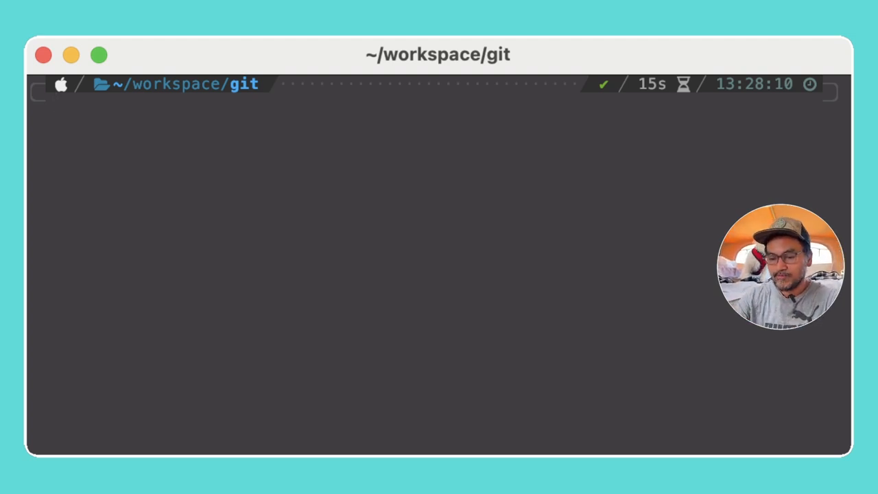
text(docker pull ubuntu)
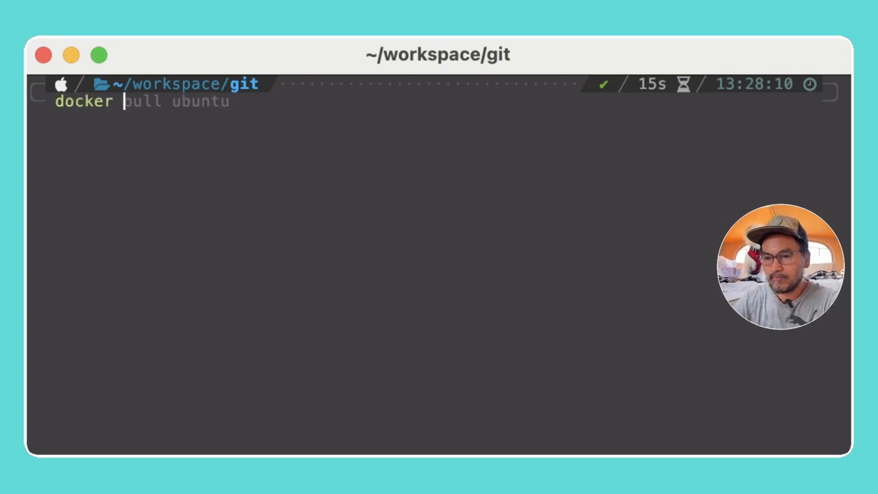
Launch a disposable interactive Ubuntu container running bash as root (docker run -it --rm).
text(run -it -)
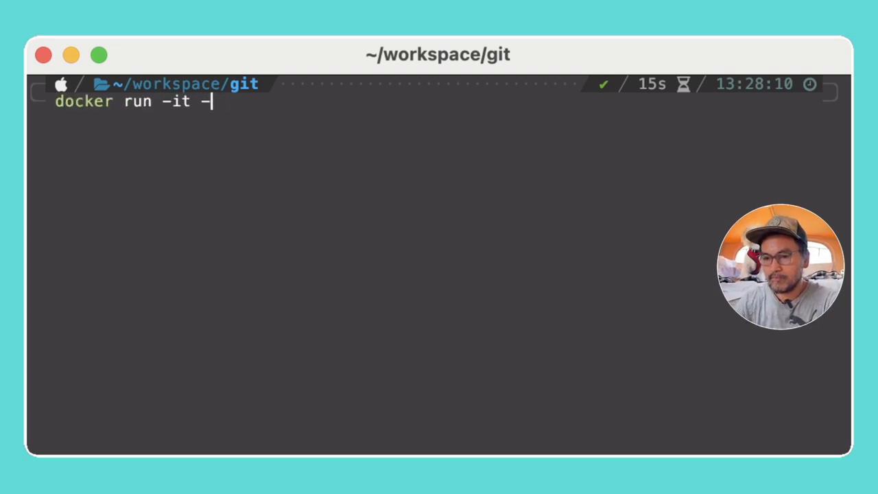
text(-rm)
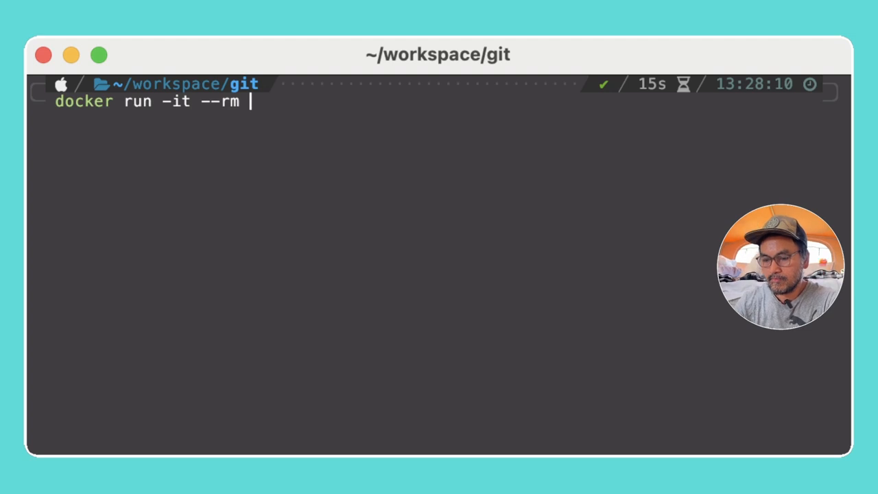
text(ubuntu bash)
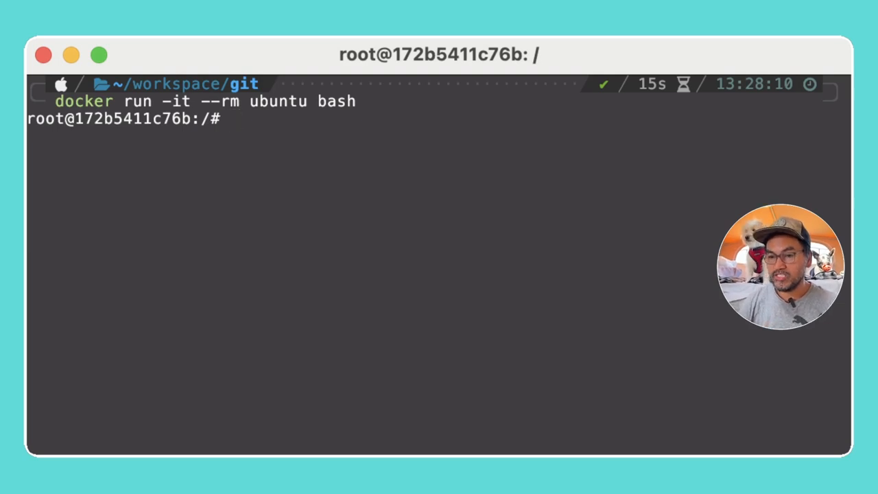
mouse_move(244, 137)
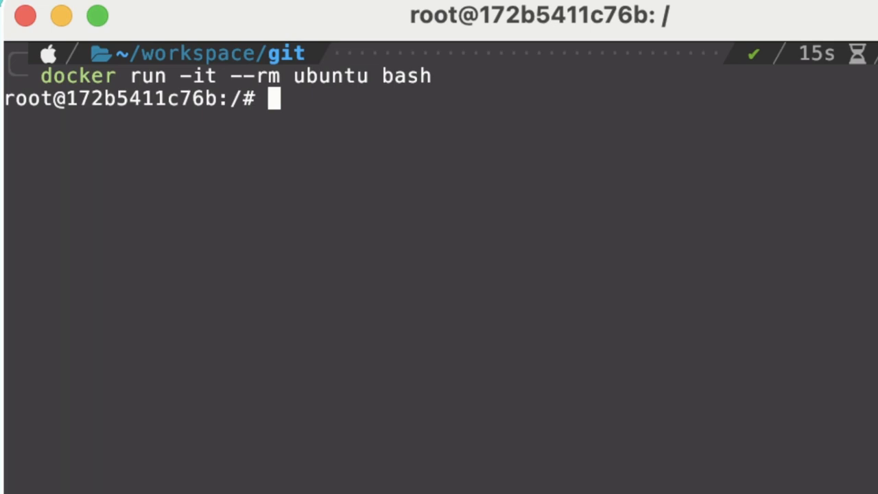
Create someuser with useradd, delete it with userdel, then exit the container.
text(useradd someuser)
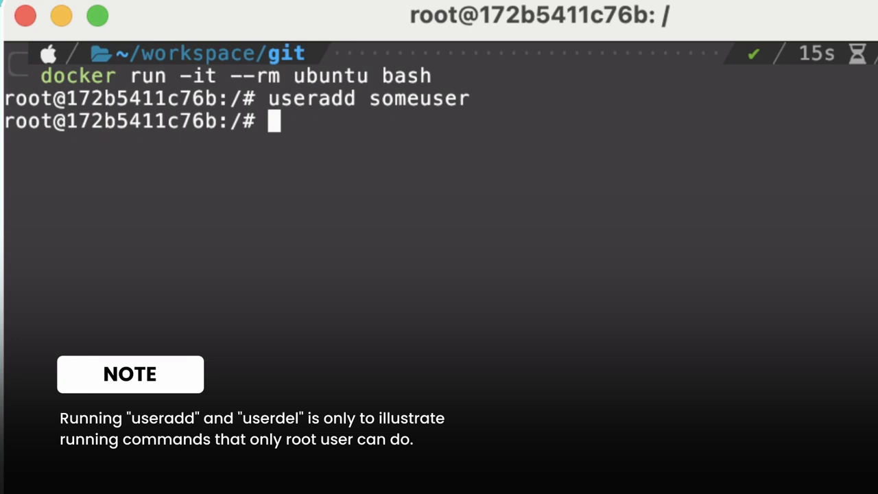
text(del)
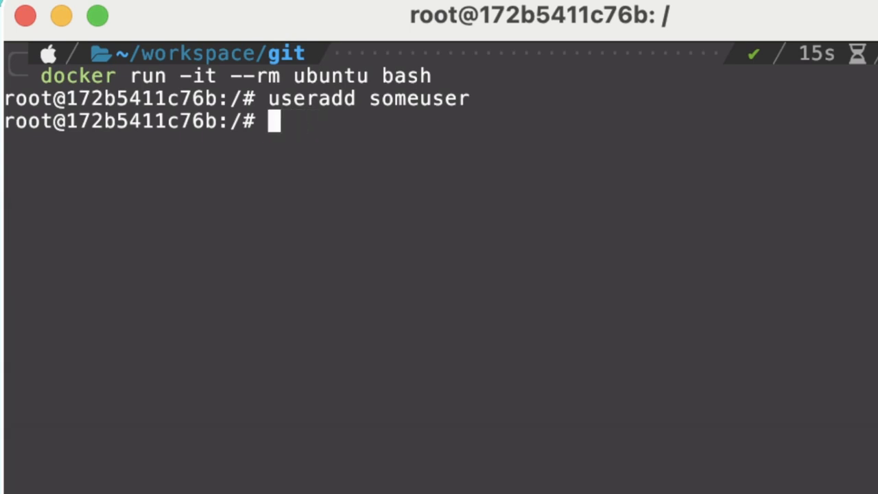
text(userdel someuser)
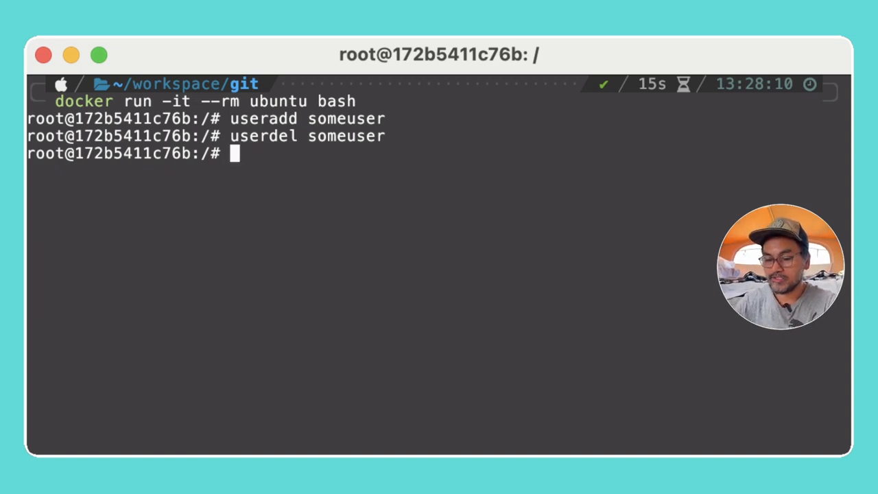
text(exit)
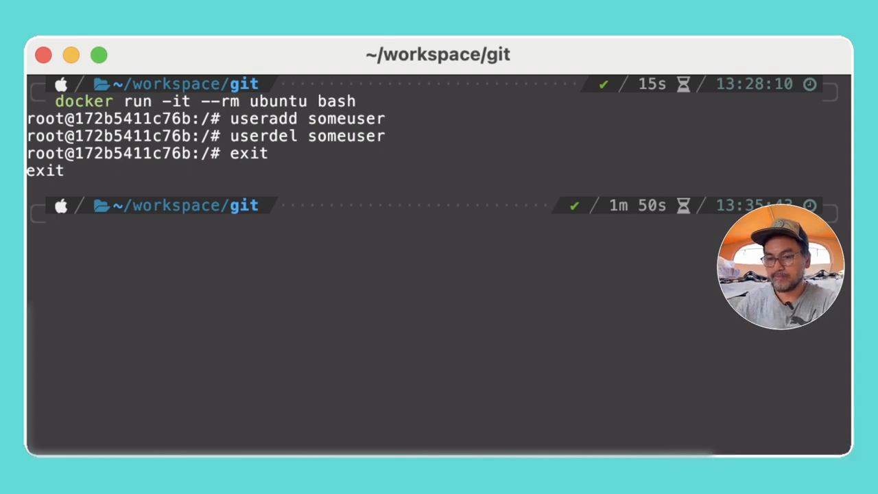
Page through the Mac's /etc/passwd with more, then quit and clear the screen.
text(more /etc)
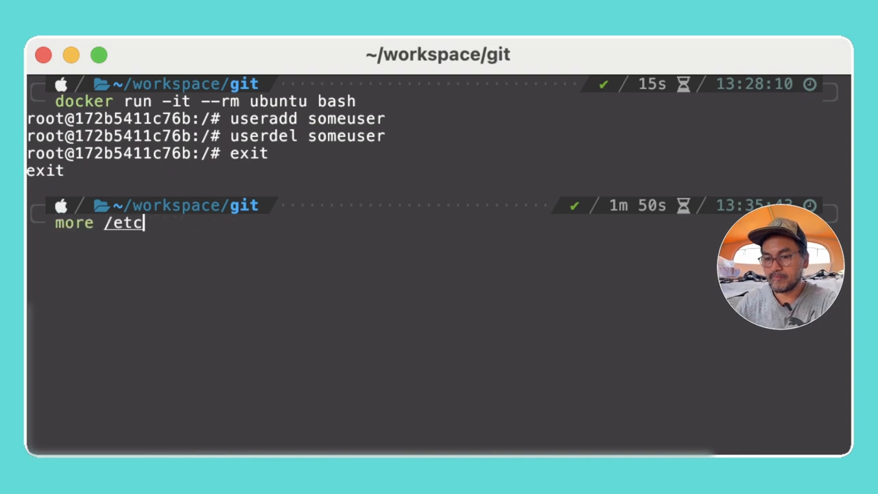
text(/passwd)
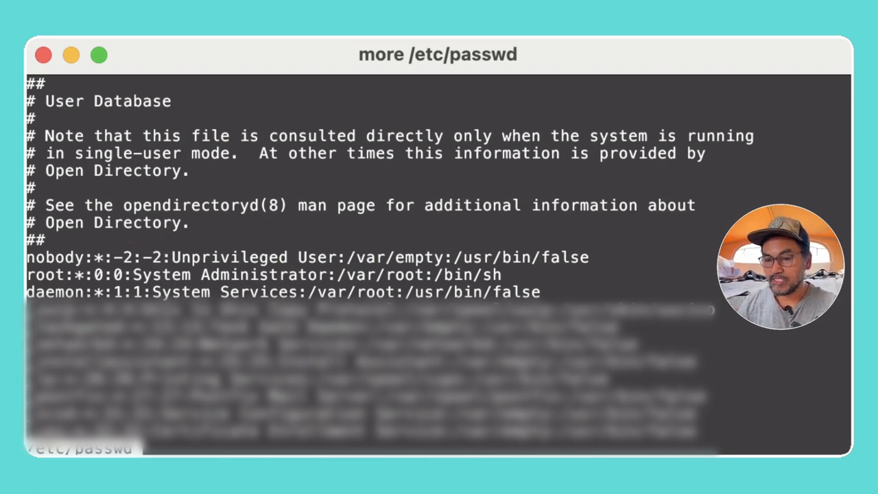
drag(28, 291, 247, 292)
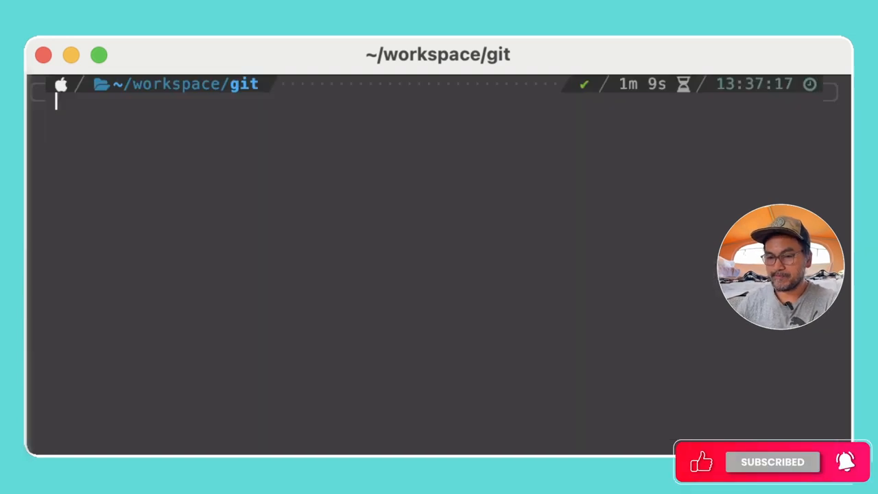
Run a fresh --rm Ubuntu container, view its /etc/passwd with more, then exit.
text(docker run -it --rm ubuntu bash)
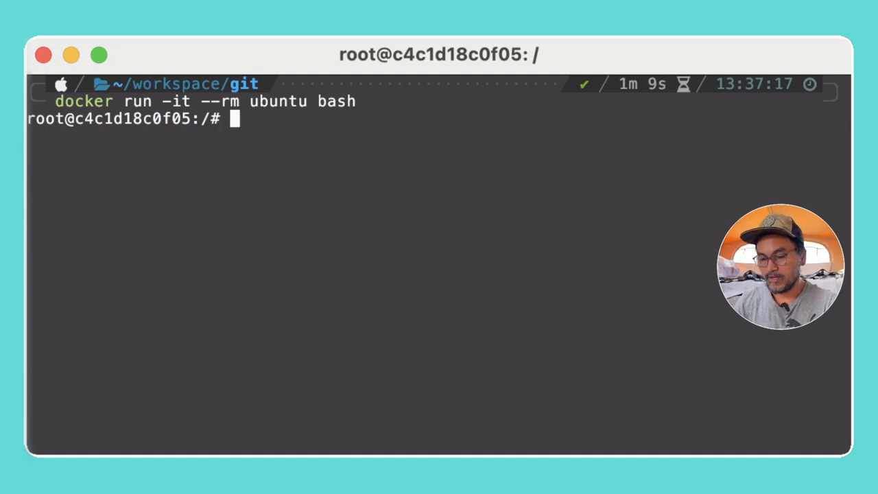
text(more /et)
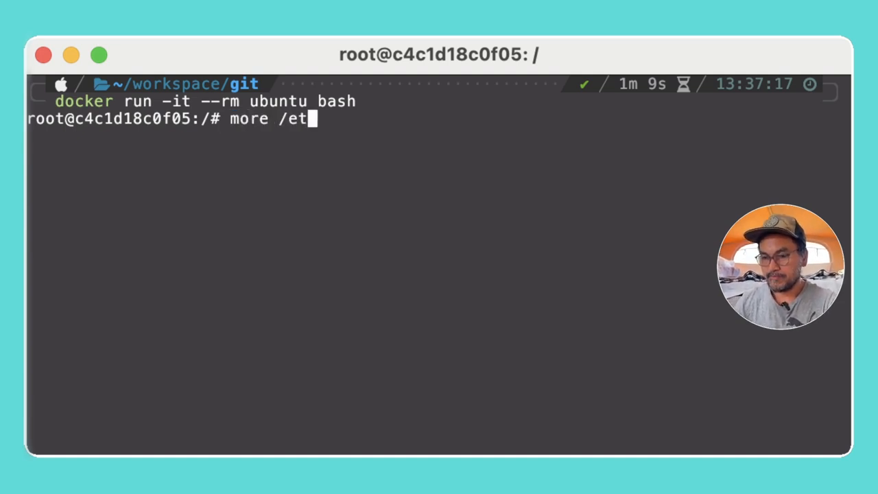
text(c/passwd)
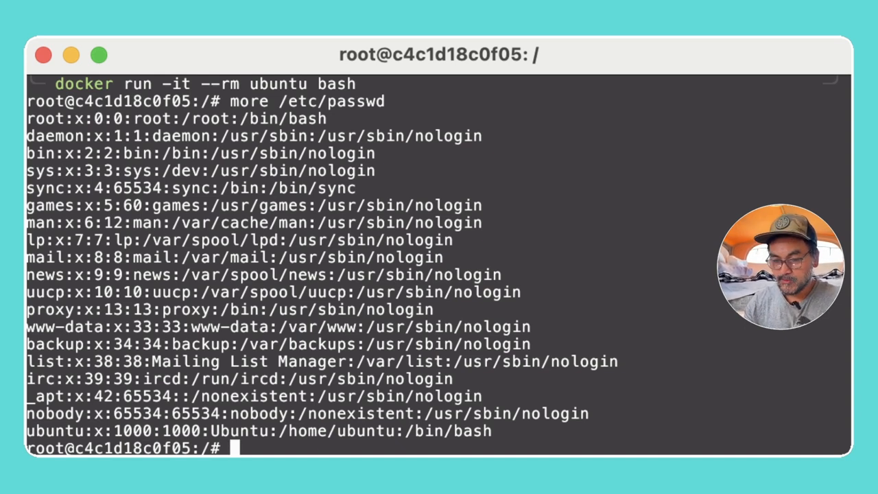
text(exit)
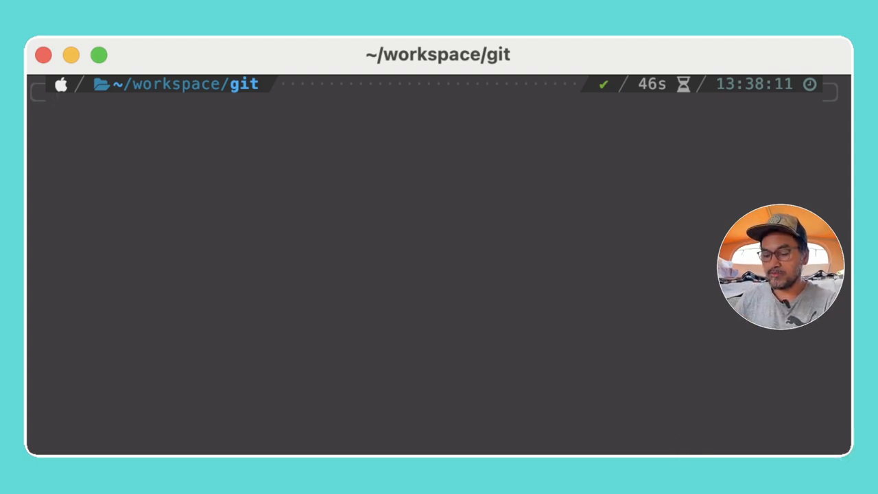
In /bin, list files with ls -l; mv test test.back fails with 'Operation not permitted'.
text(cd /bin)
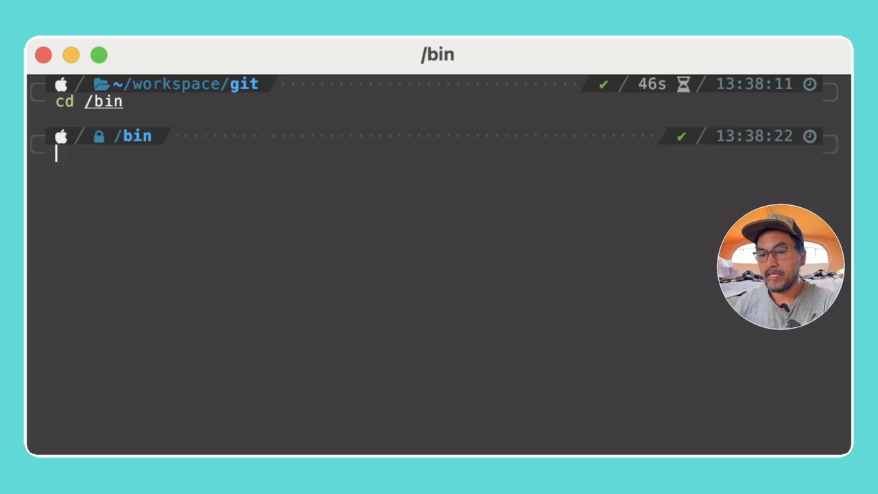
text(ls -l)
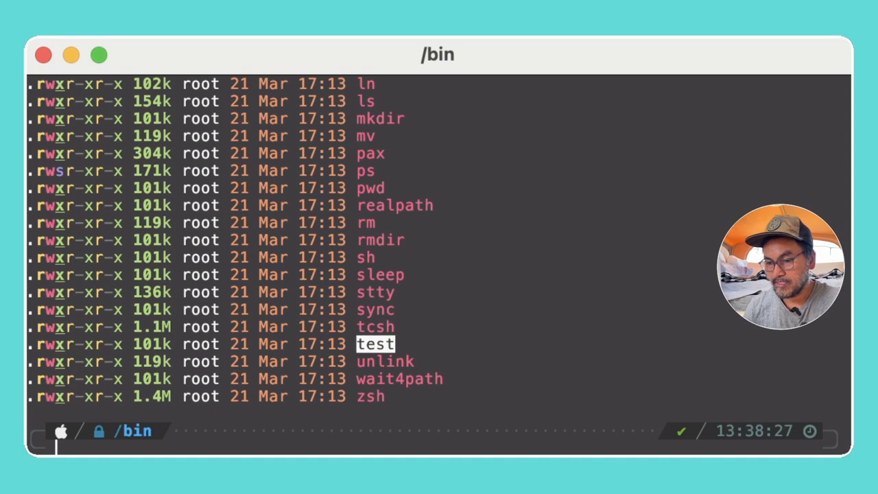
text(mv)
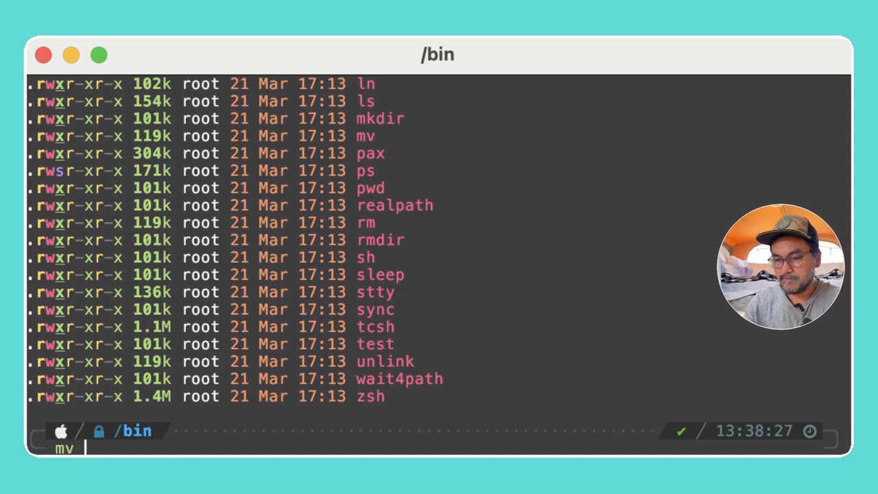
text(test test.back)
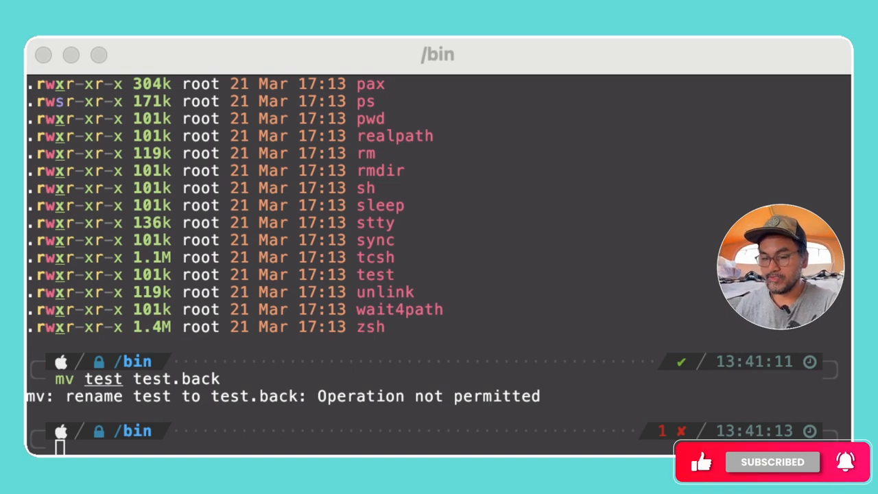
Run an Ubuntu container with $PWD mounted at /tmp/bin, then ls -l the mounted files.
text(docker run -it --rm -v $PWD:/tmp/bin ubuntu bash)
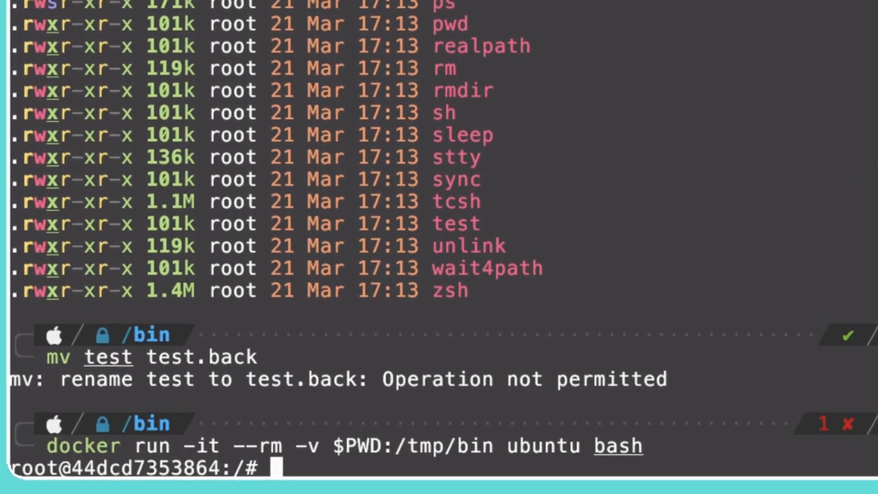
scroll(down, 3)
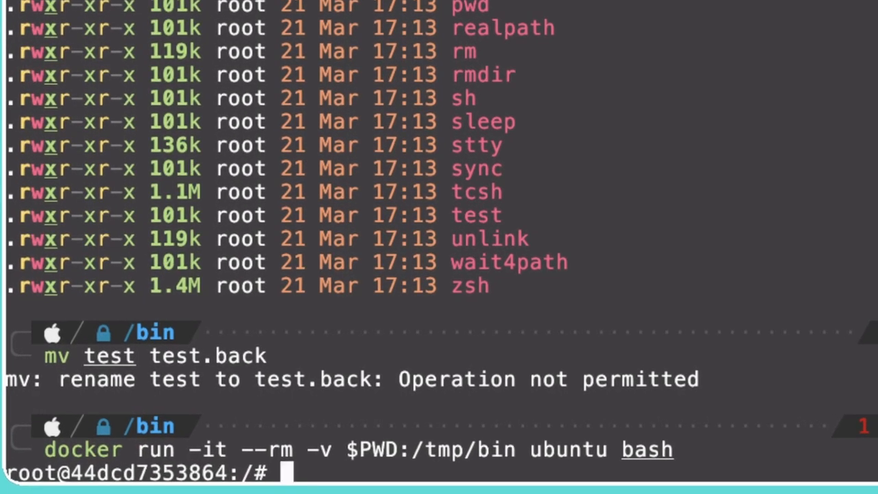
text(cd /tmp/bin)
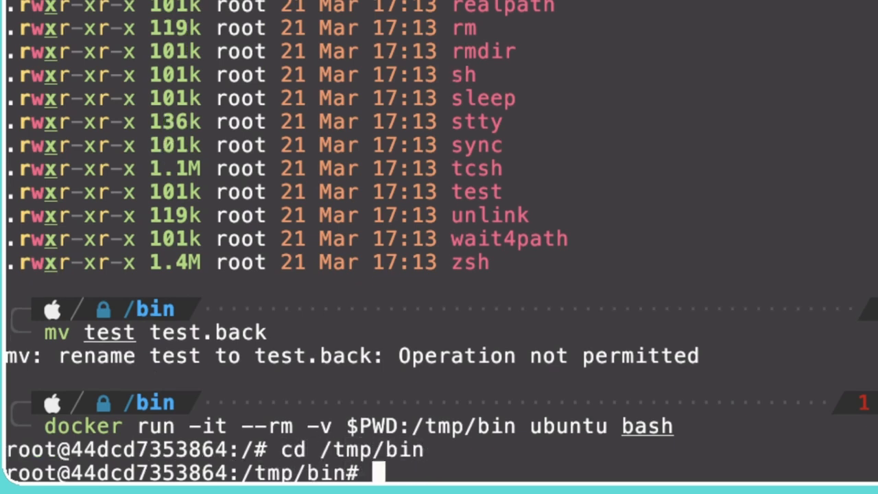
text(ls -l)
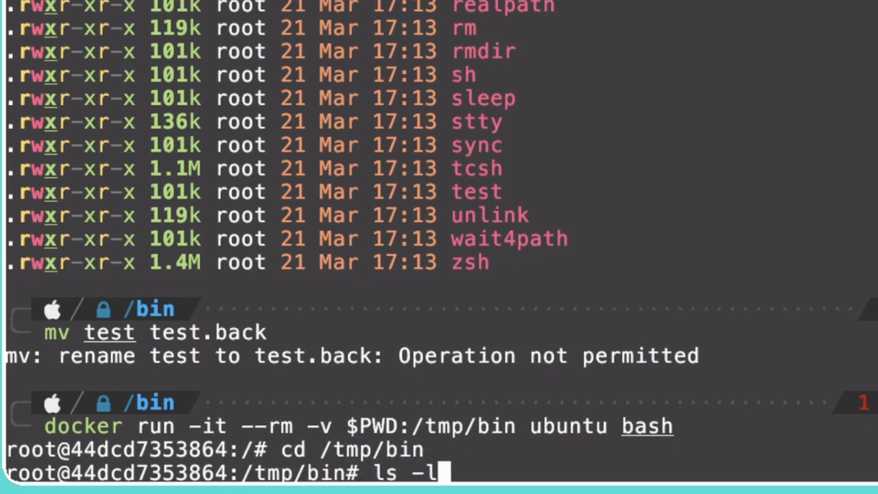
key(Return)
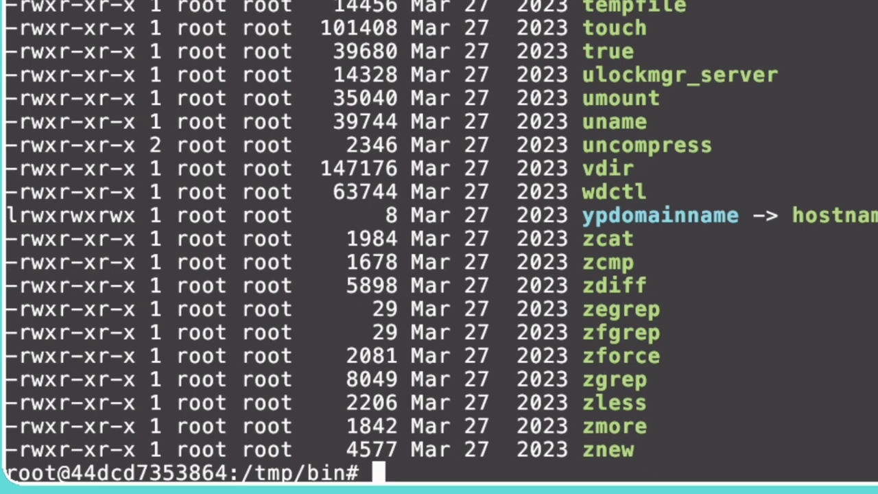
As root, rename znew to znew.back with mv, without any error.
text(mv znew)
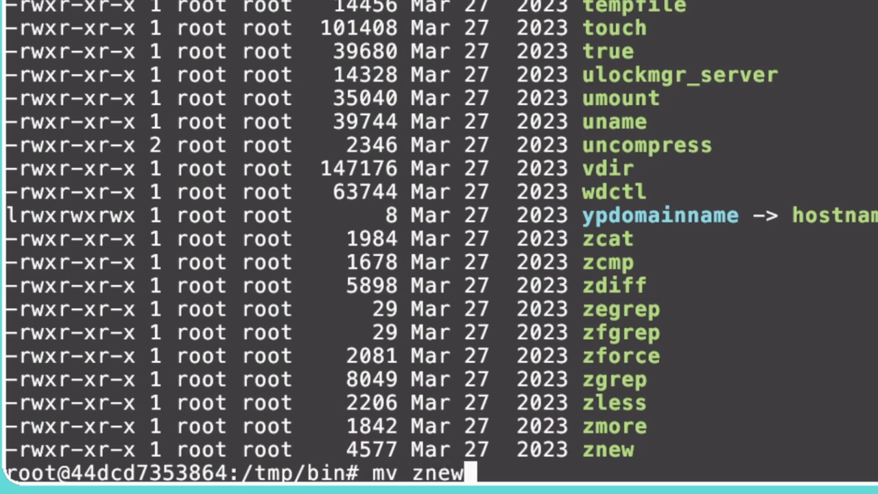
text(znew.back)
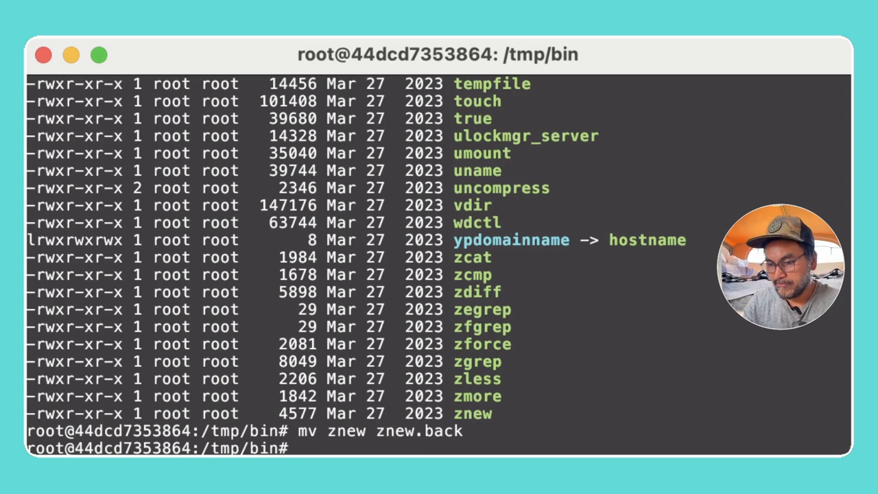
Rename znew.back back to znew and exit the container to the host /bin prompt.
text(mv znew.back)
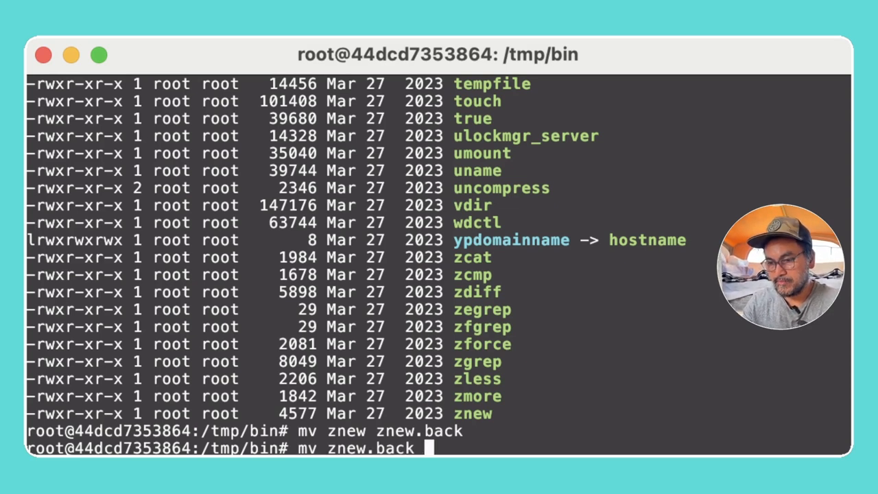
text(znew)
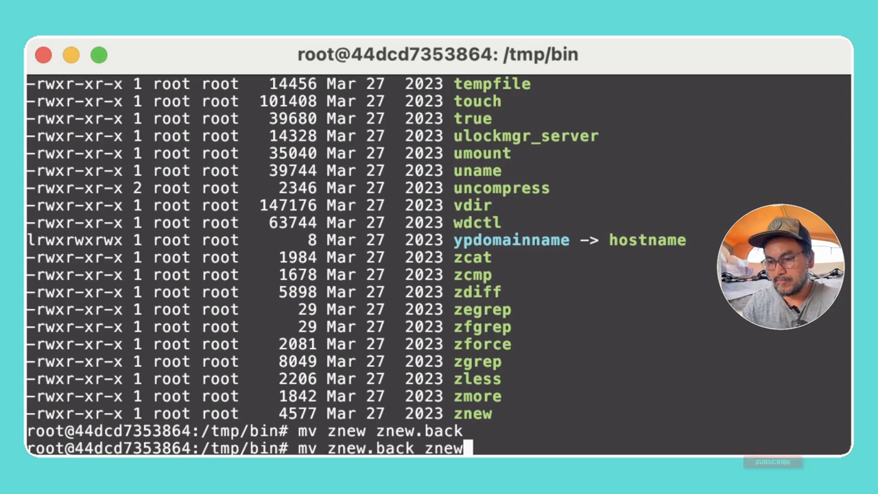
key(Return)
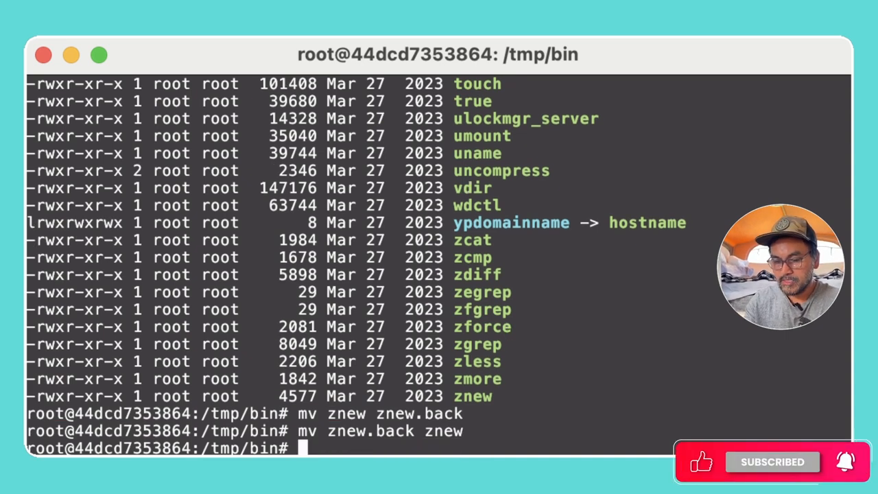
text(exit)
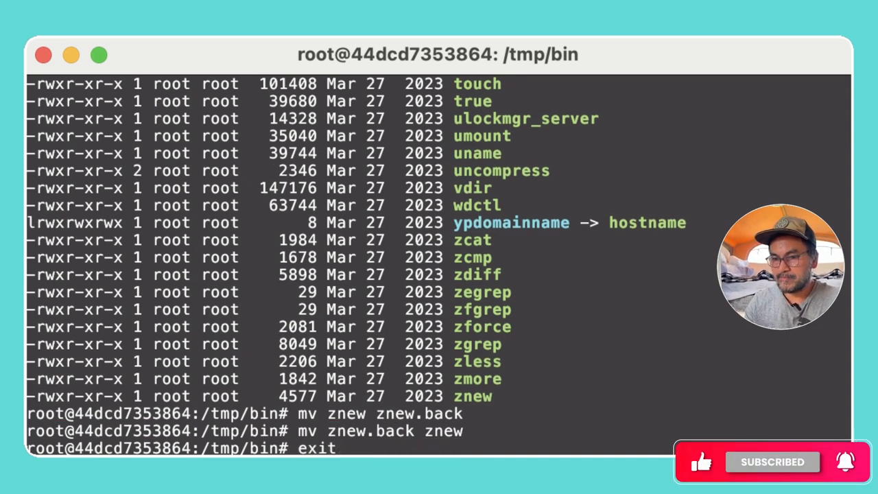
key(Return)
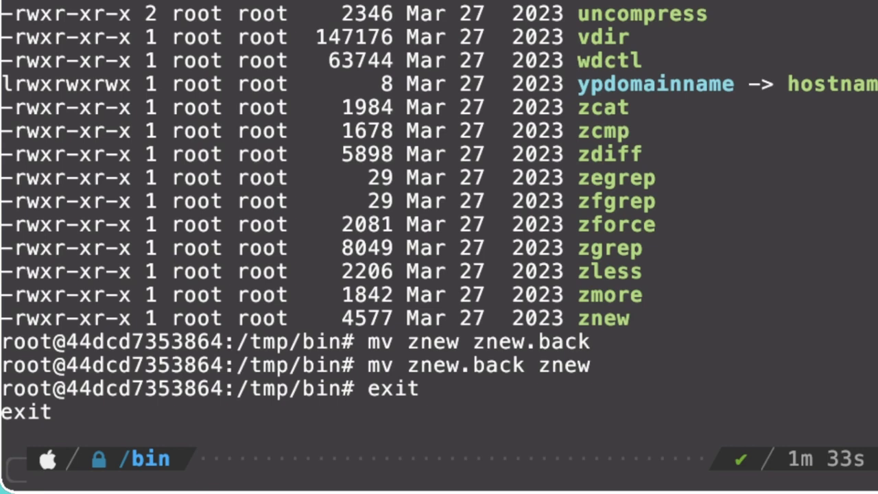
Relaunch the mounted Ubuntu container with -u nobody so it runs as user nobody.
text(dcker run -it --rm -v $PWD:/tmp/bin ubuntu bash)
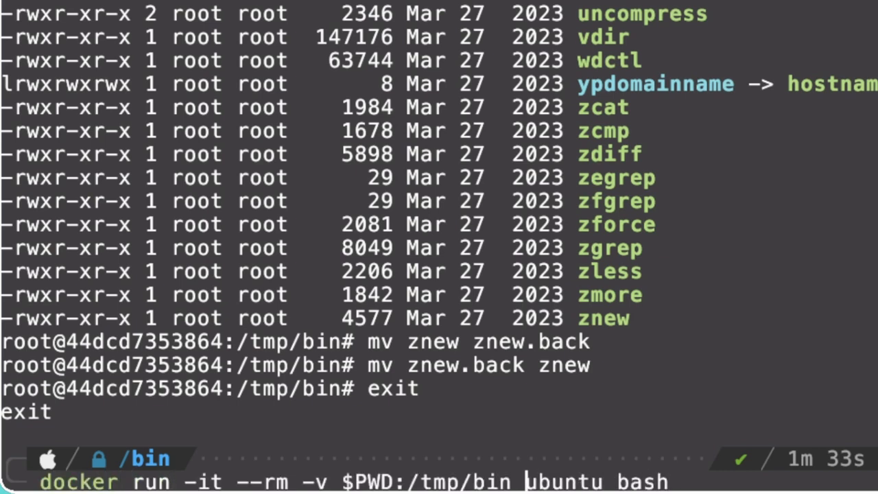
text(-u nobody)
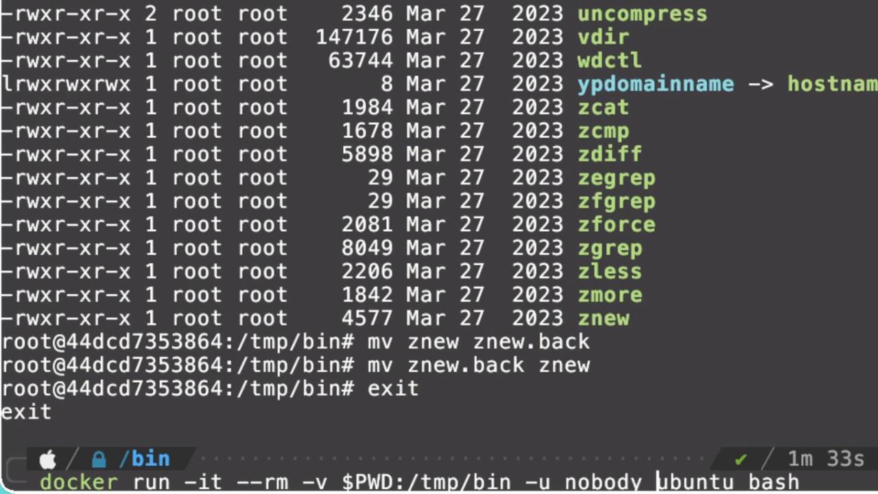
key(enter)
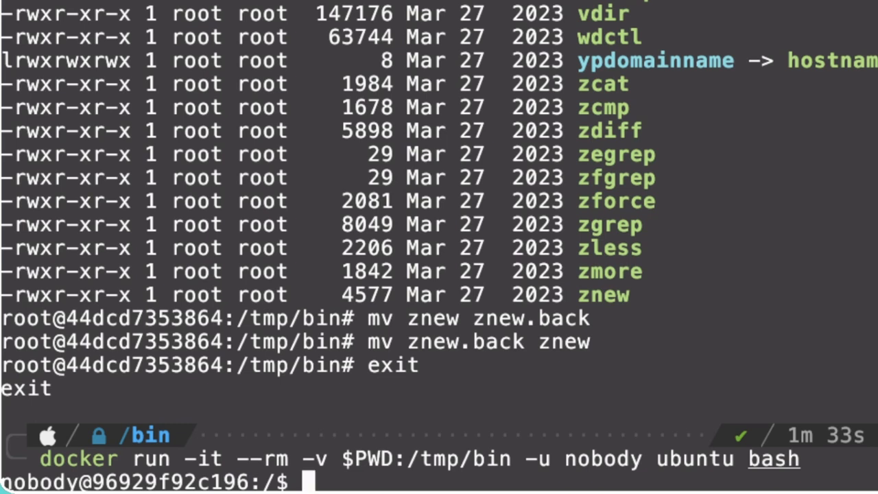
As nobody, change to /tmp/bin and list the mounted files with ls -l.
text(cd /tmp/bin)
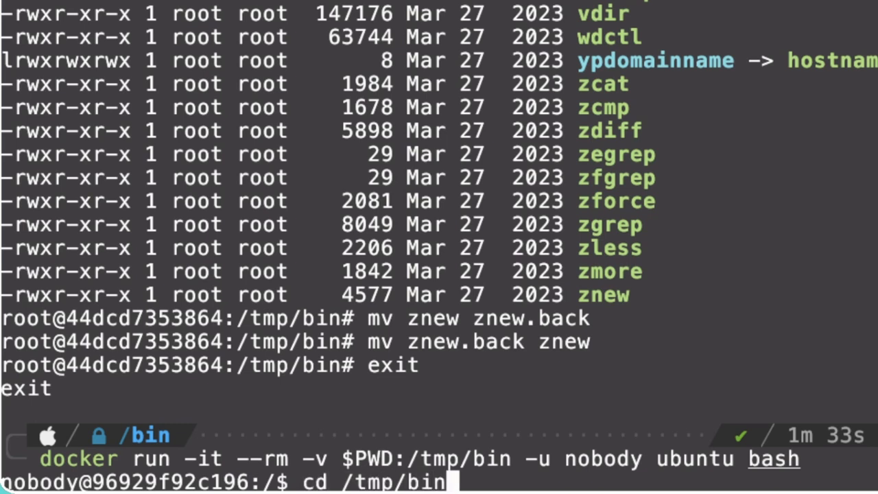
text(ls -l)
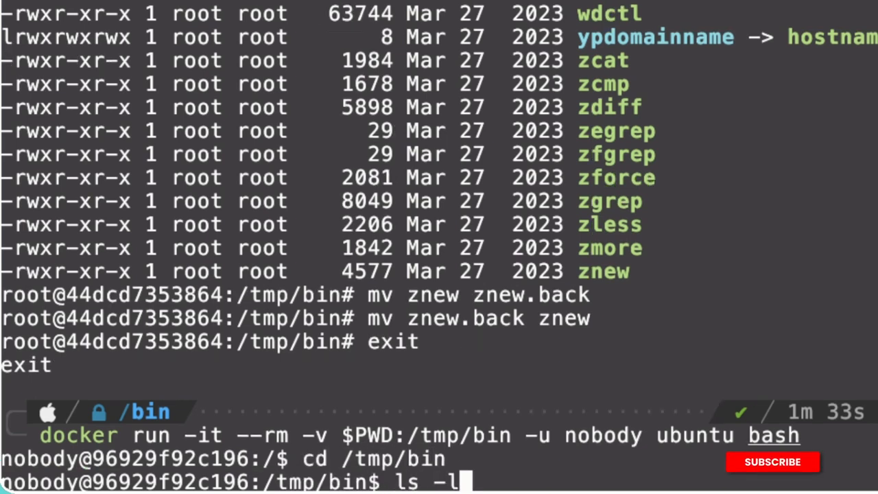
key(Return)
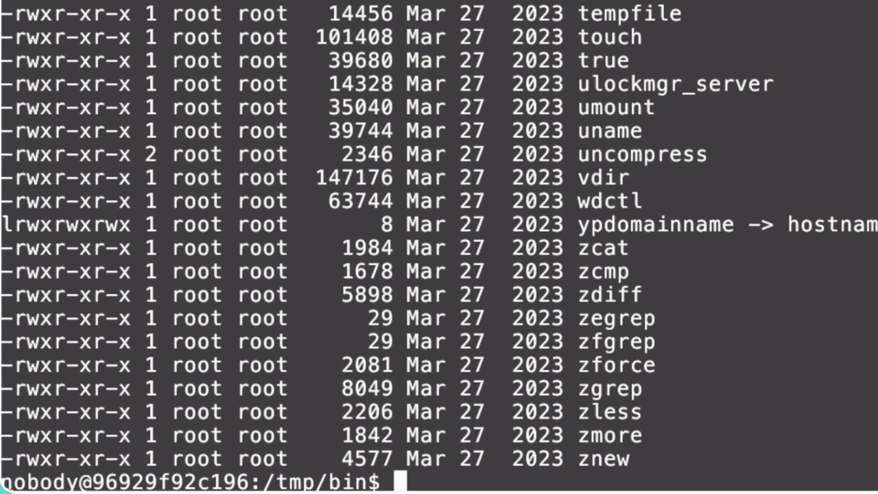
As nobody, mv znew znew.back fails with 'Permission denied'; then exit the container.
text(mv znew znew)
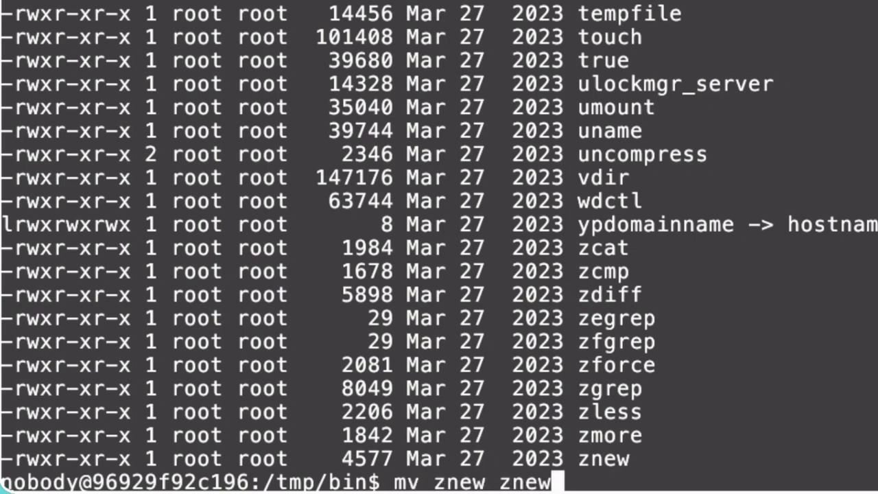
text(.back)
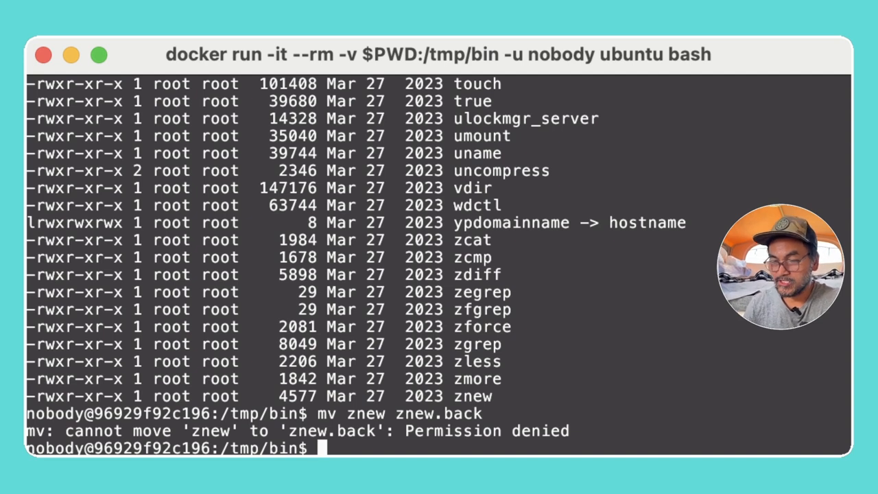
text(exit)
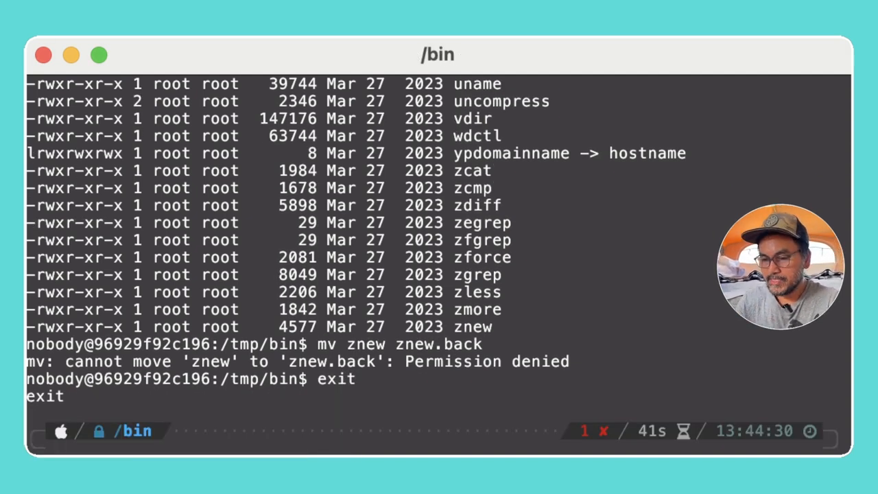
Make and enter the docker-user-setup folder in workspace/git, then open a new Dockerfile in vi.
text(cd -)
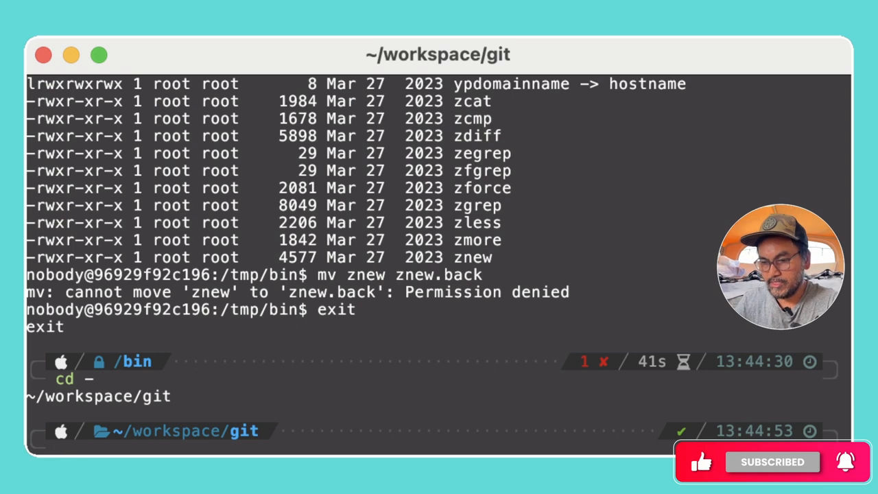
text(mkdir git)
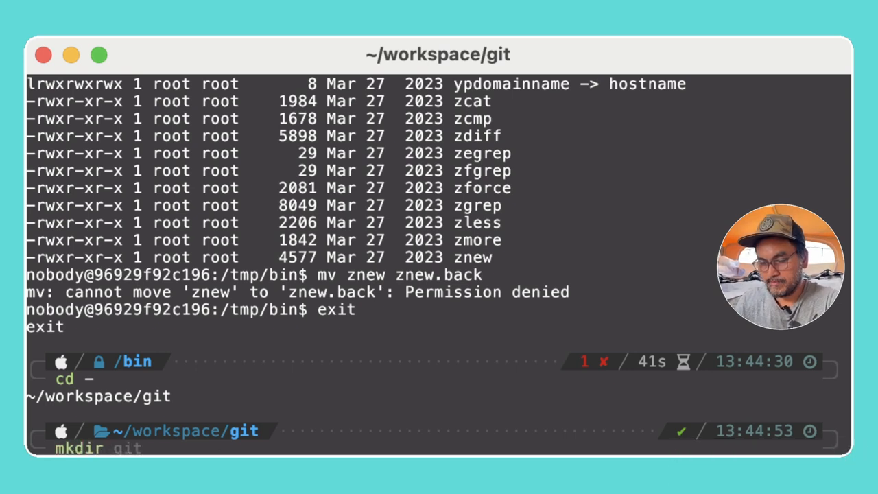
text(docker-user-setup)
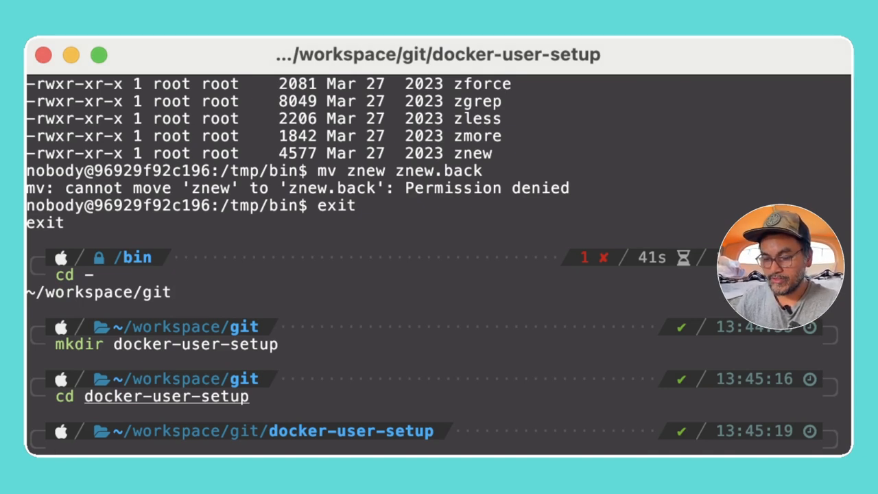
text(vi Dockerfil)
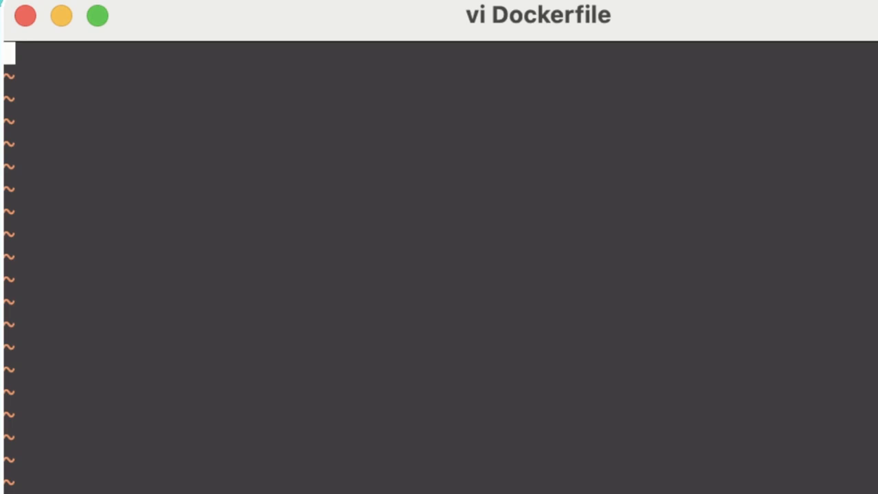
Write 'FROM ubuntu', 'RUN useradd myuser' and 'USER myuser' into the Dockerfile and save.
text(iFRO)
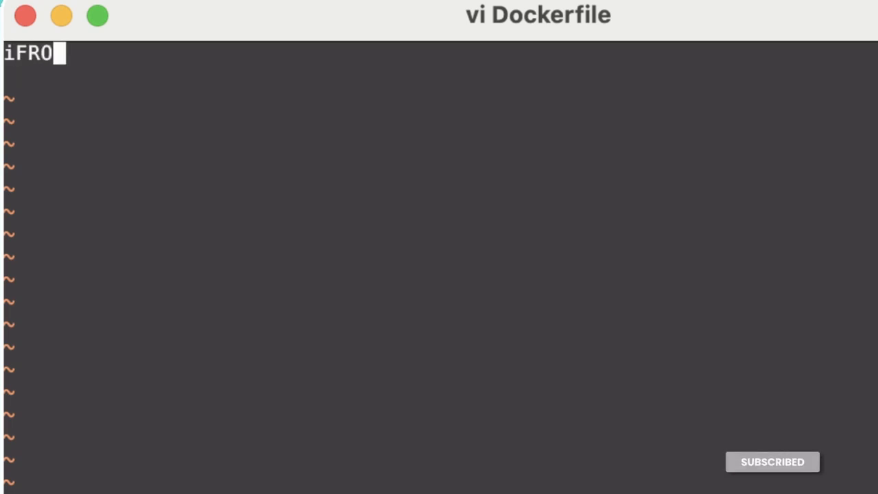
text(u)
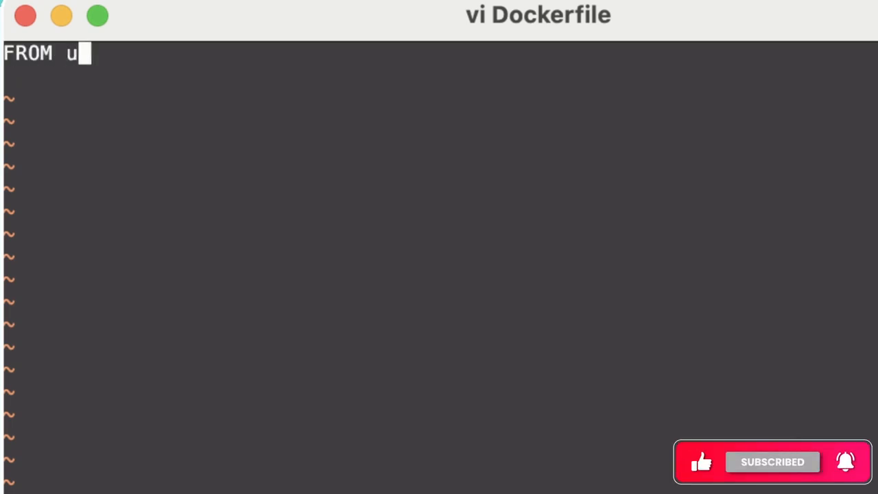
text(buntu)
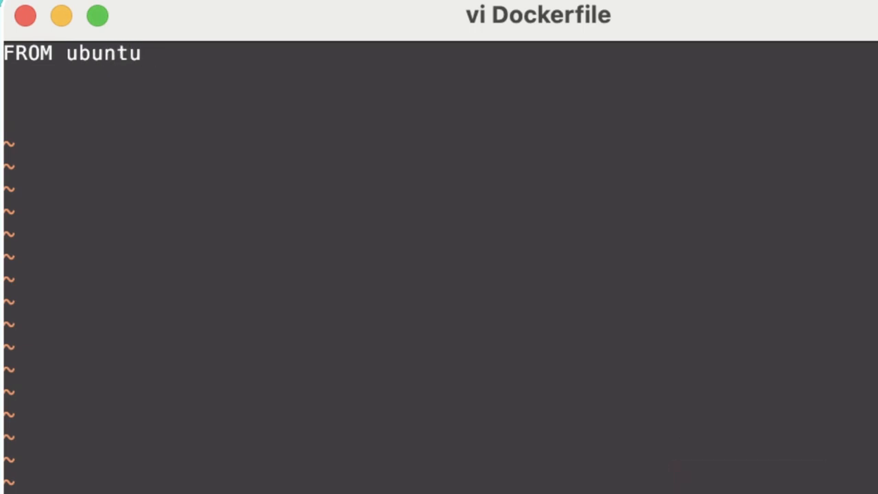
text(RUN useradd m)
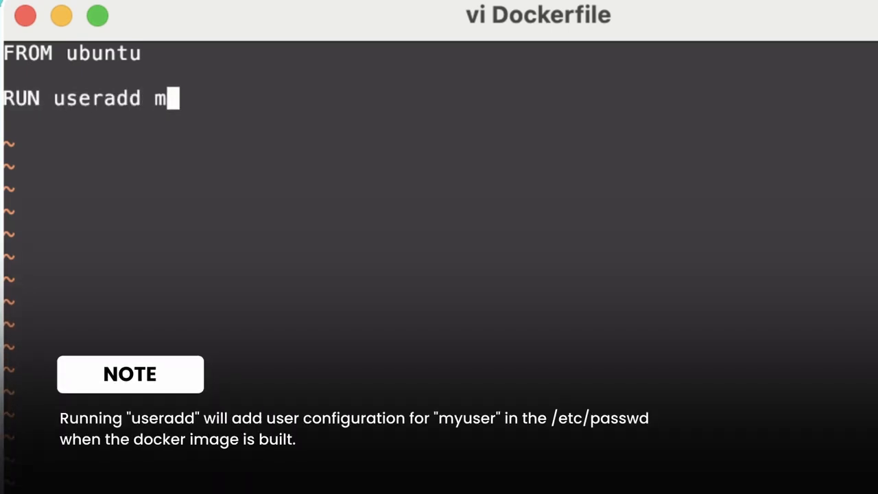
text(yuser)
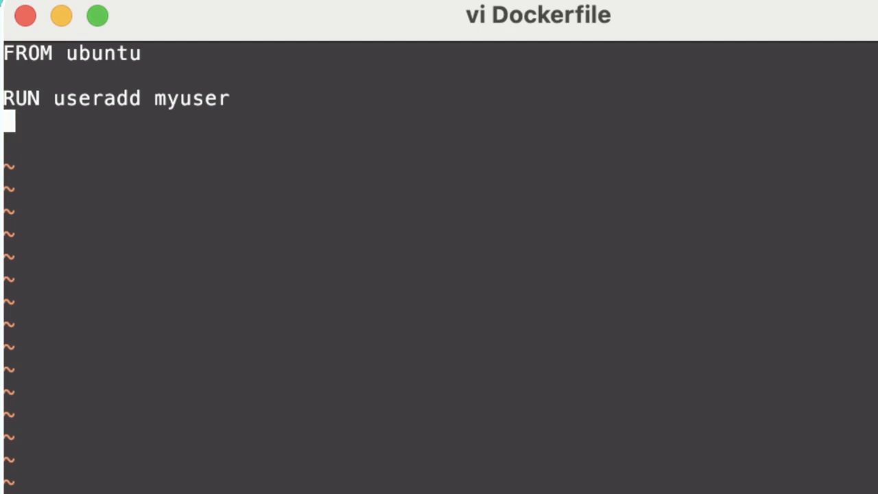
text(USER my)
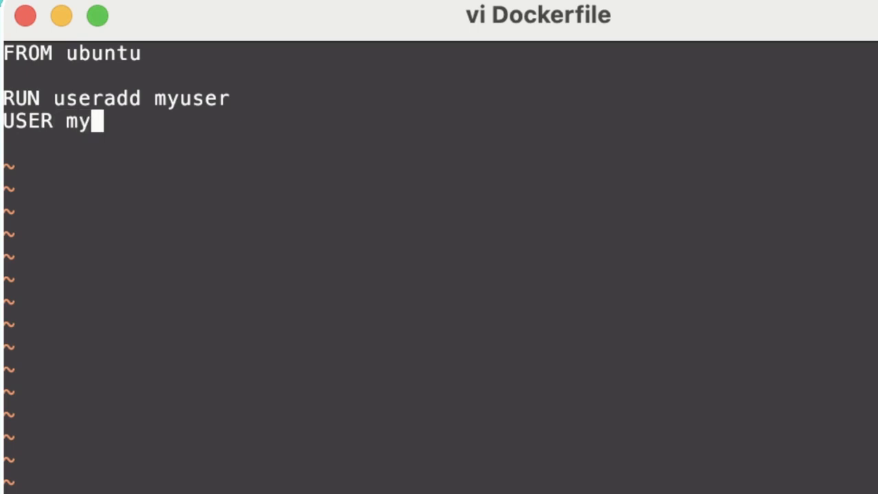
text(user)
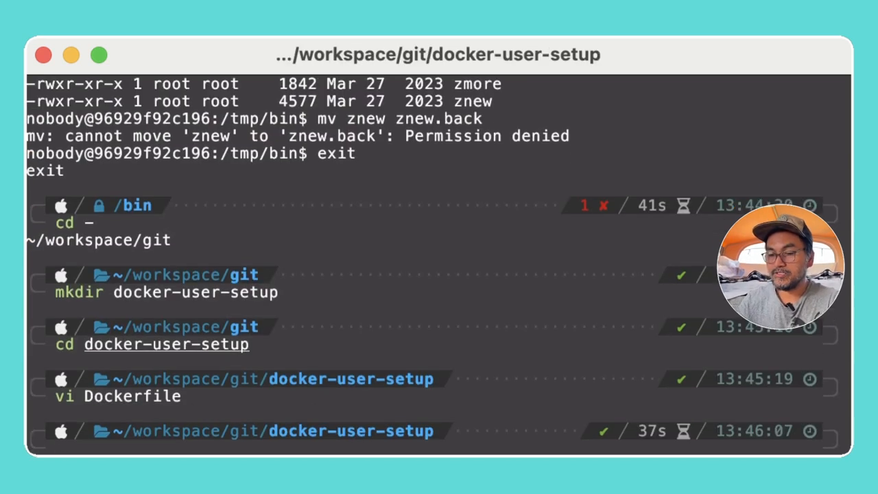
Run 'docker build . -t myubuntu' to build the image, then clear the output.
text(docker run -it --rm -v $PWD:/tmp/bin -u nobody ubuntu bash)
text(docker build)
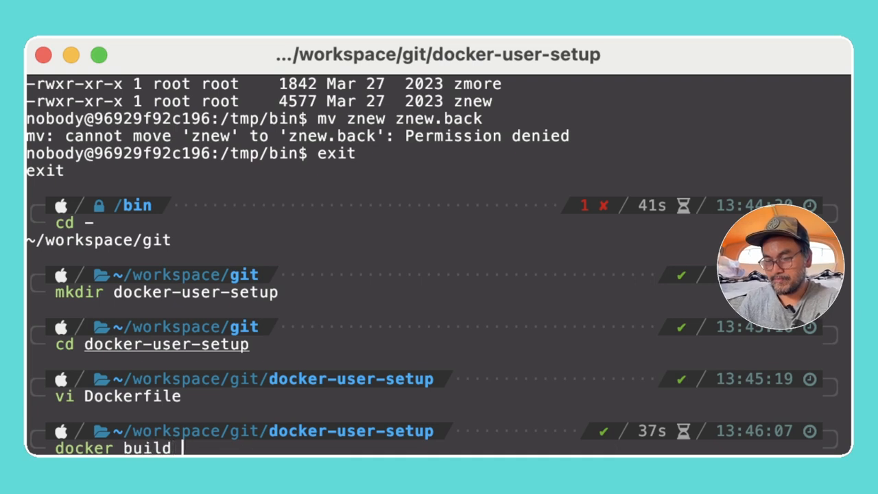
text(.)
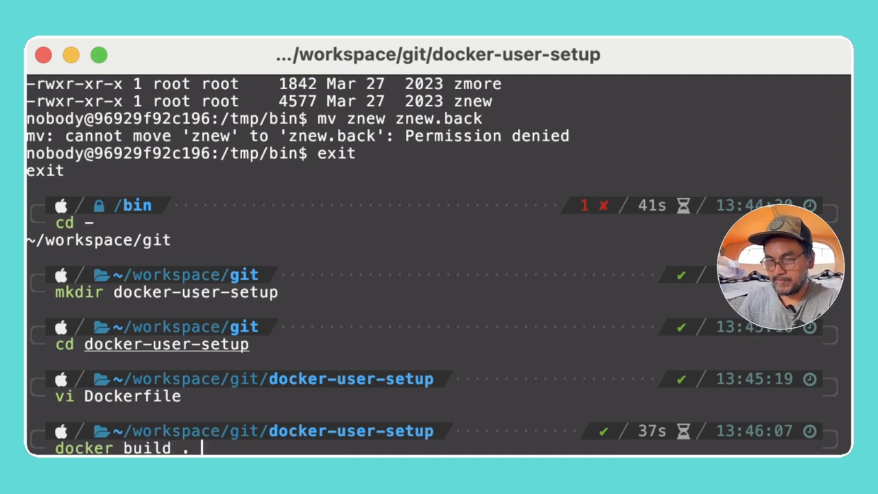
text(-t)
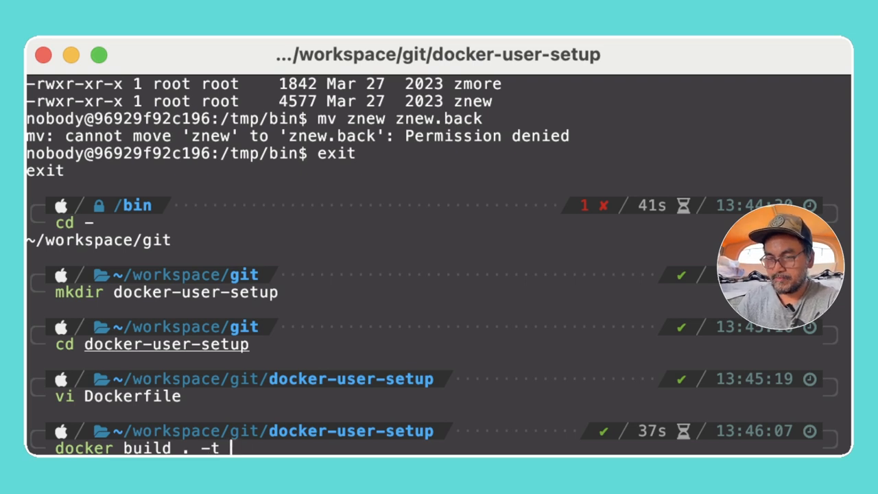
text(myubuntu)
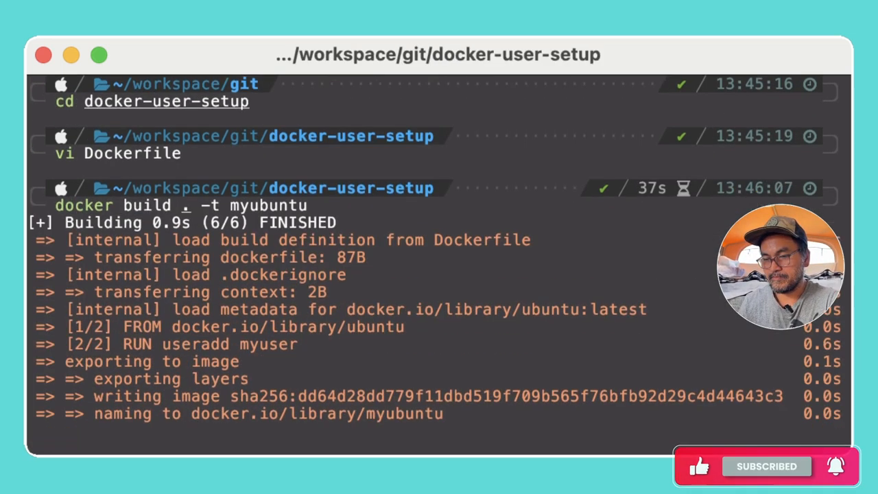
key(enter)
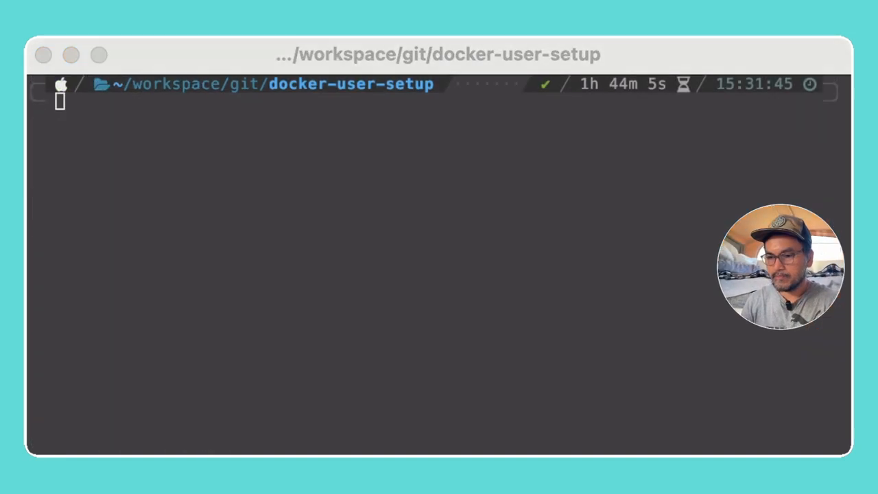
Launch 'docker run -it --rm -v /bin:/tmp/bin myubuntu bash' and try 'useradd newuser' as myuser.
text(docker run -it --rm -v /bin:/tmp/bin myubuntu bash)
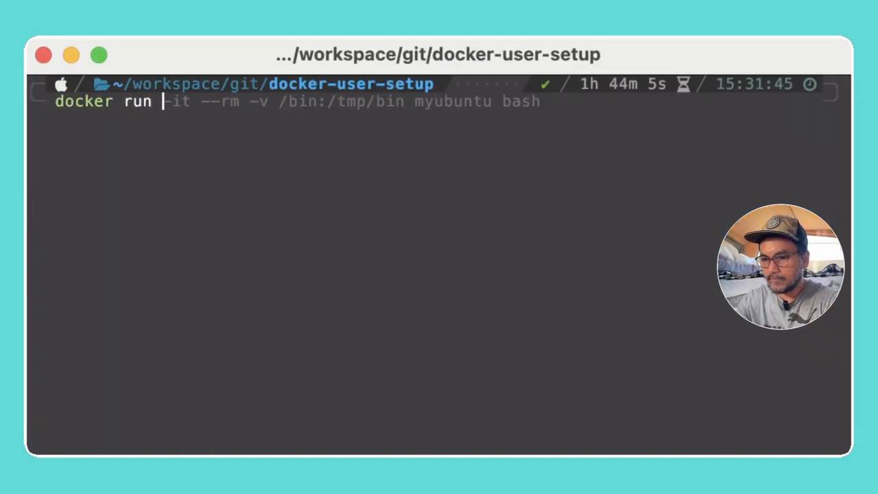
text(-it --rm -v)
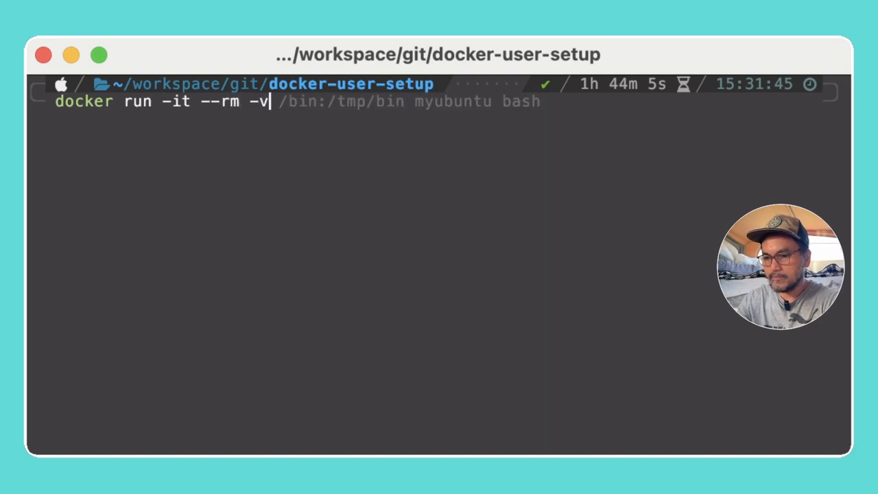
text(/bin:/tmp/bin)
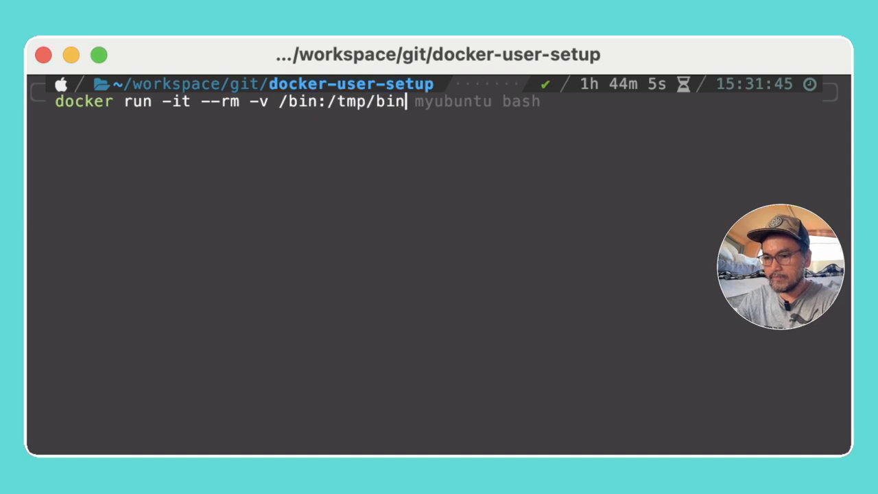
text(myubuntu bash)
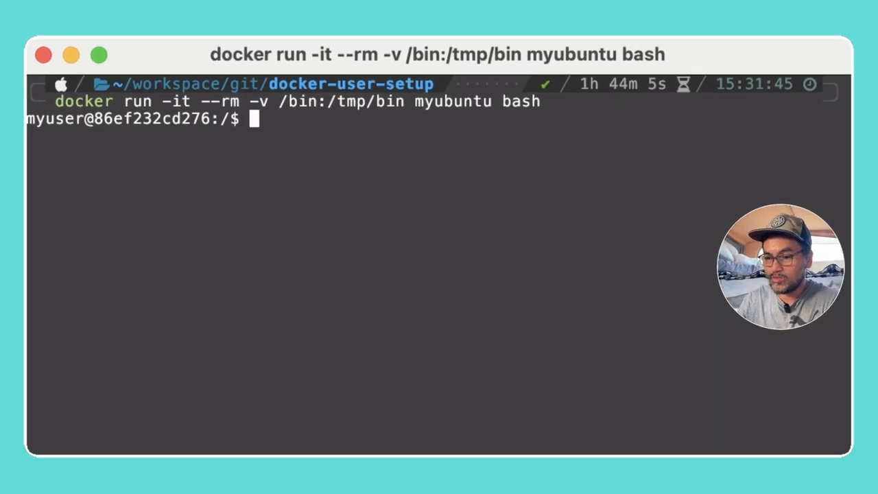
text(useradd newuser)
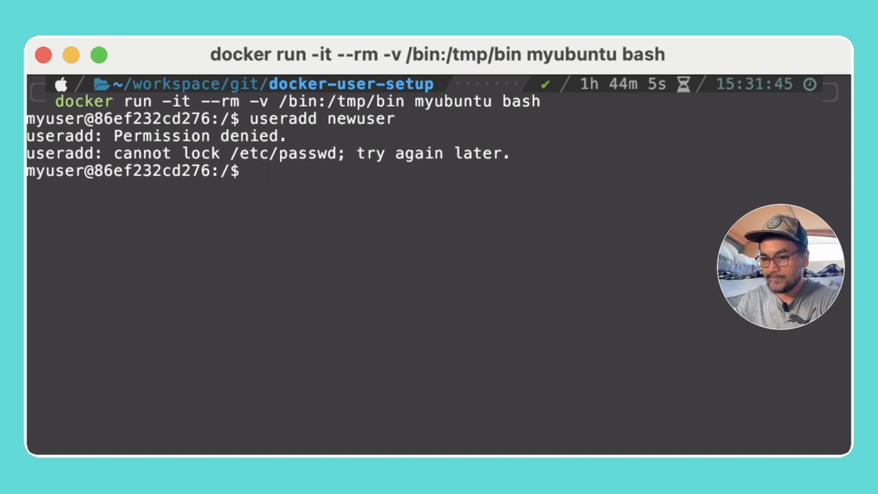
Change into the mounted /tmp/bin directory inside the myubuntu container.
text(cd /tmp/bin)
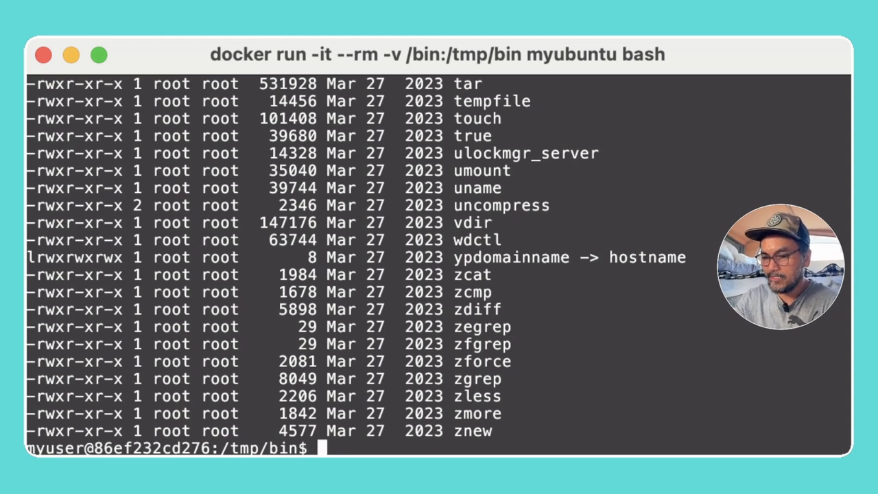
Begin typing a mv command to rename znew in /tmp/bin, not yet run.
text(mv)
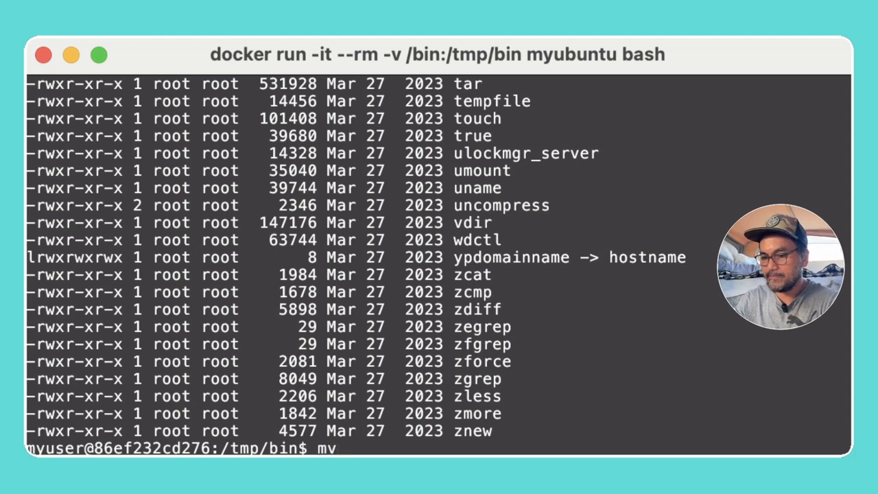
text(znew z)
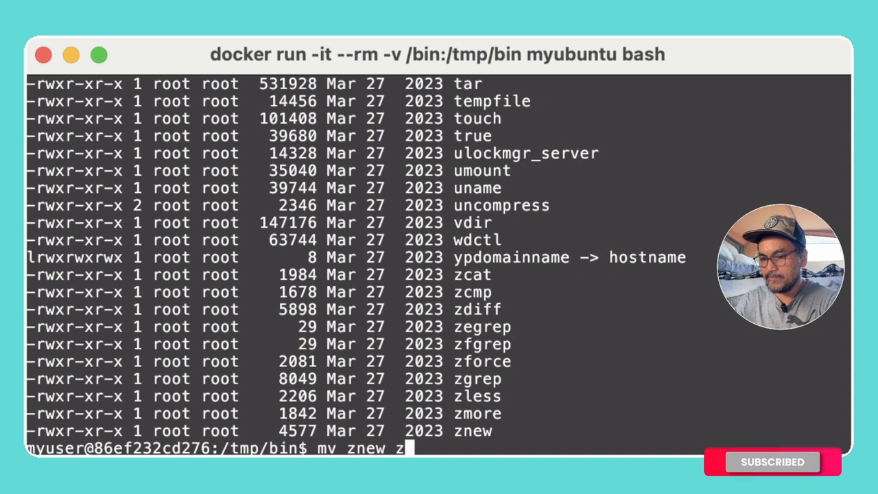